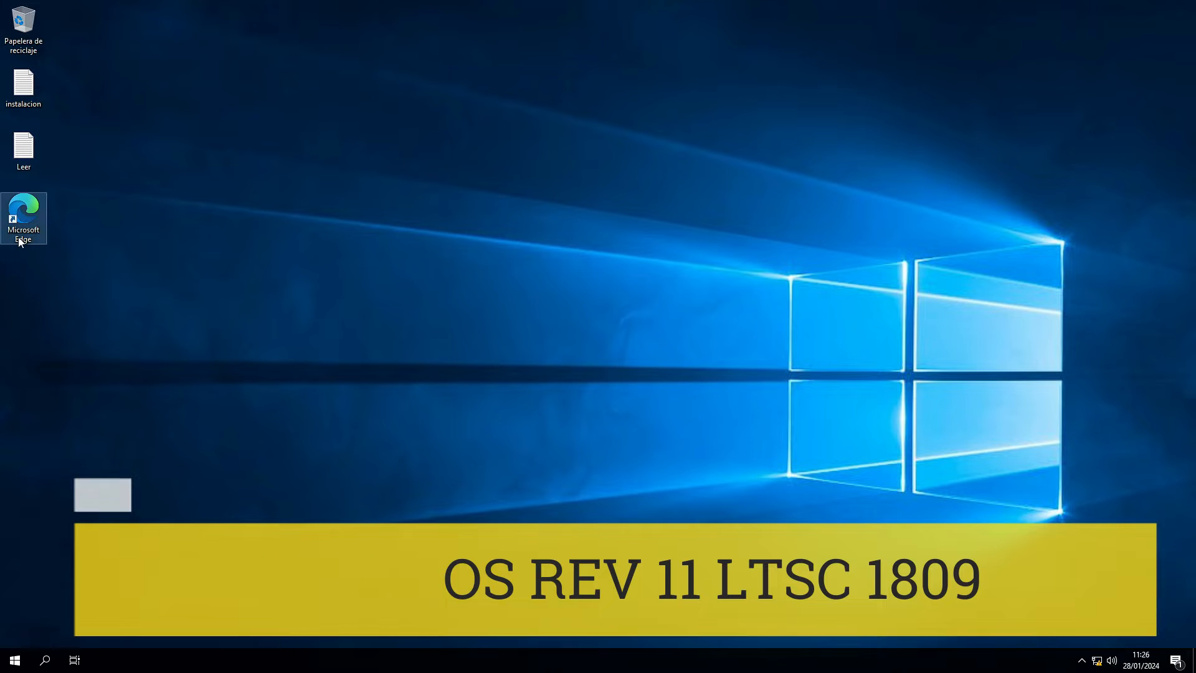
Step: Run winver from Start to show About Windows: version 1809, build 17763.5206, Enterprise LTSC
left_click(17, 659)
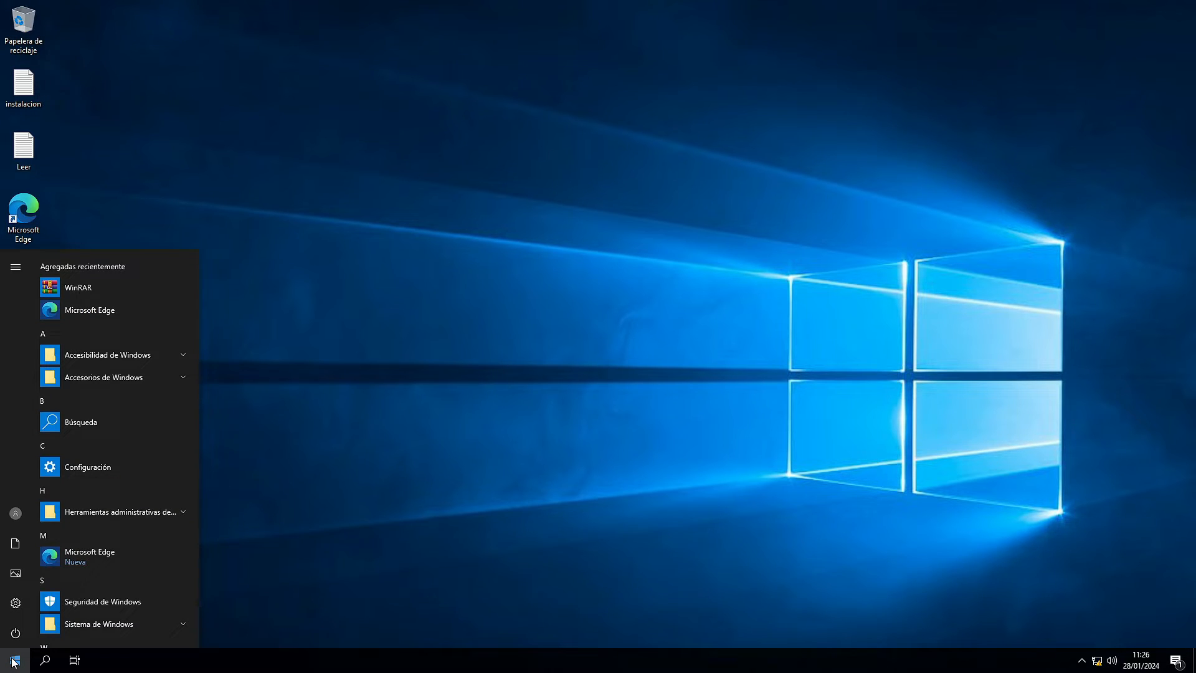
type("winver")
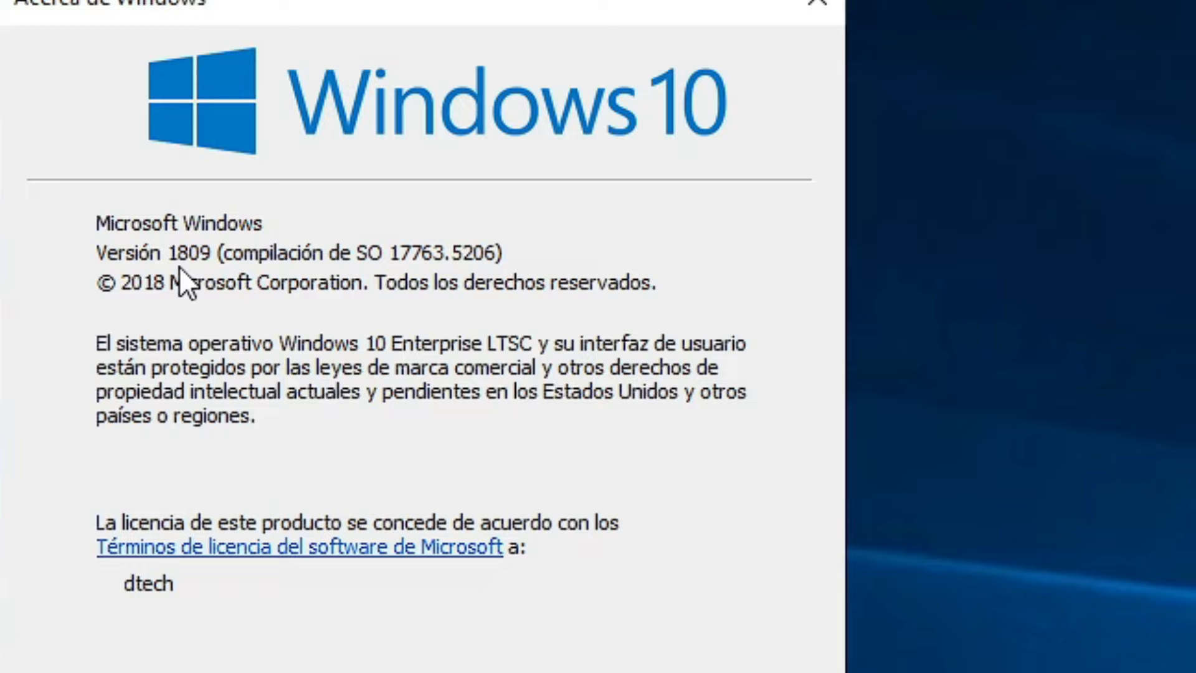
mouse_move(479, 476)
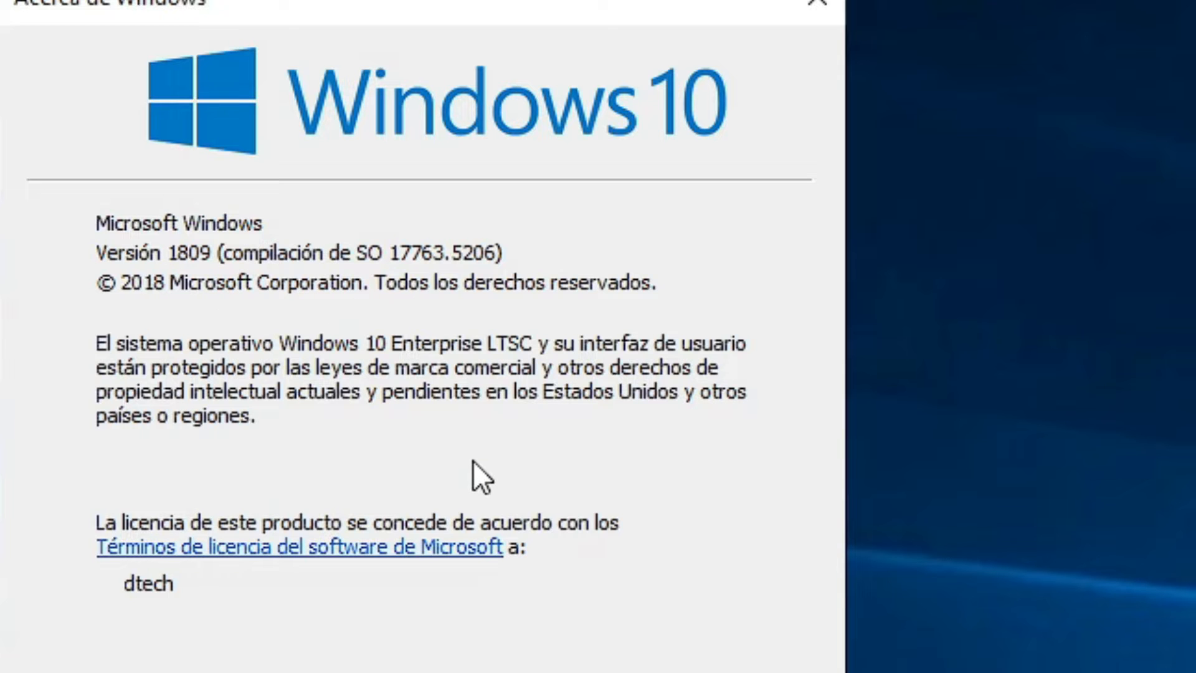
Step: Dismiss About Windows, review Task Manager processes at 29% memory, then view This PC drives
left_click(813, 1)
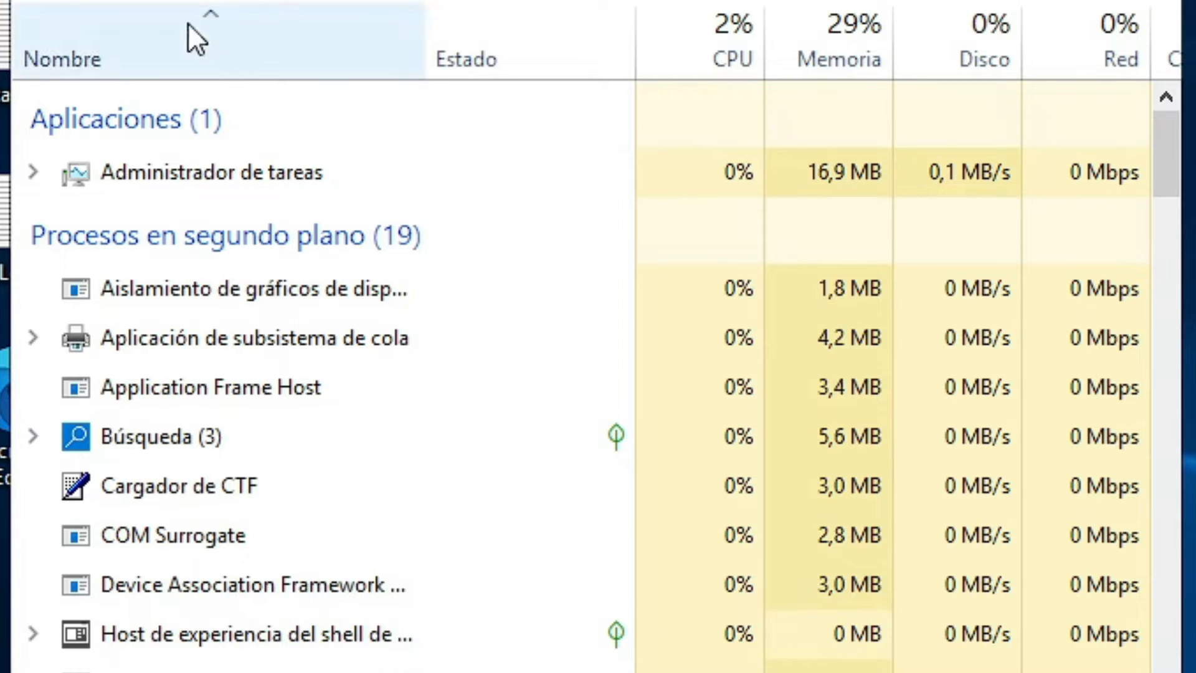
left_click(187, 37)
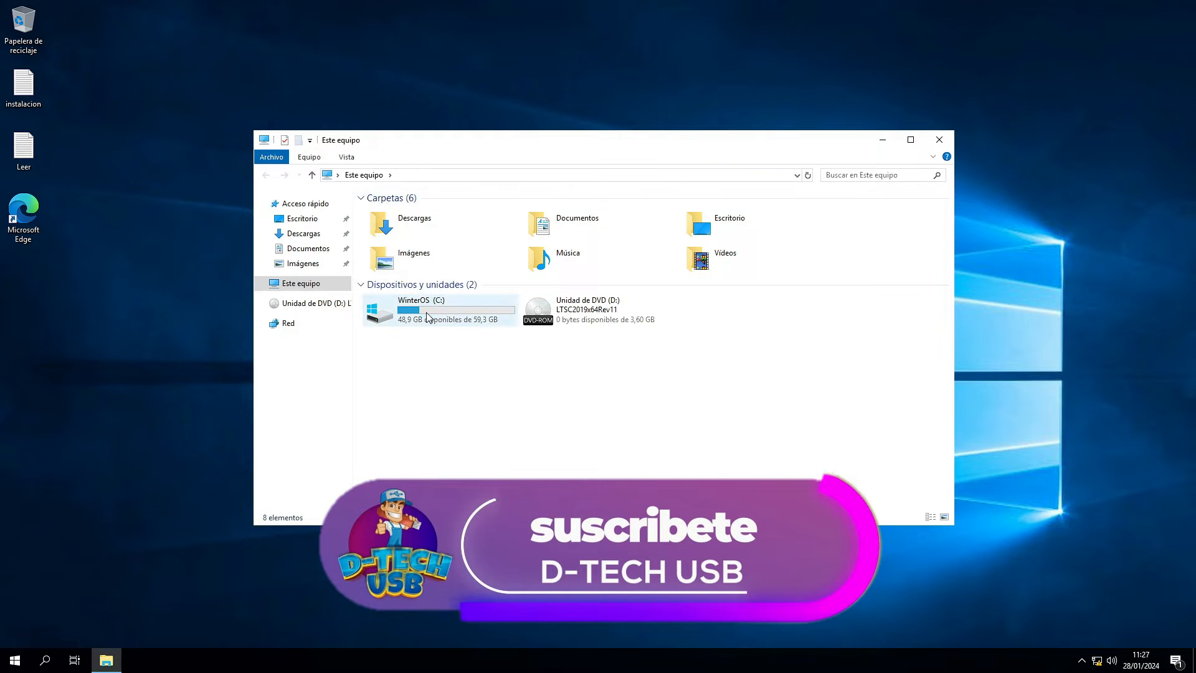
Step: Check WinterOS (C:) Propiedades — 10,4 GB used of 59,3 GB — then close This PC
right_click(428, 316)
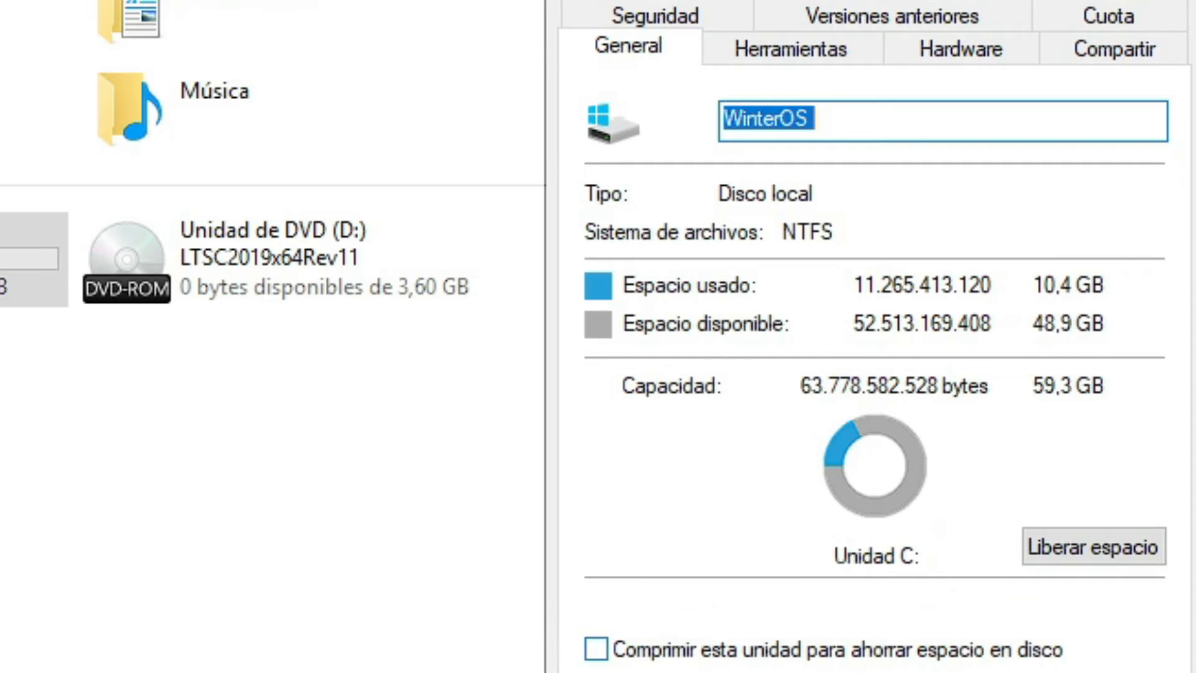
left_click(940, 139)
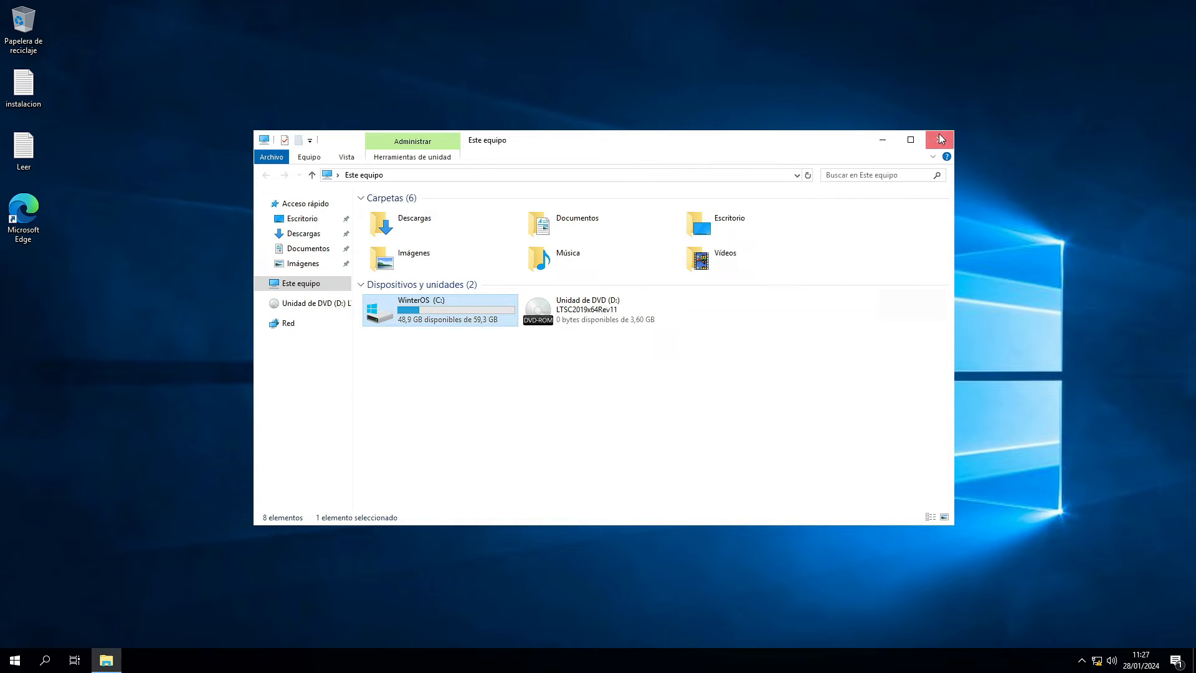
left_click(15, 661)
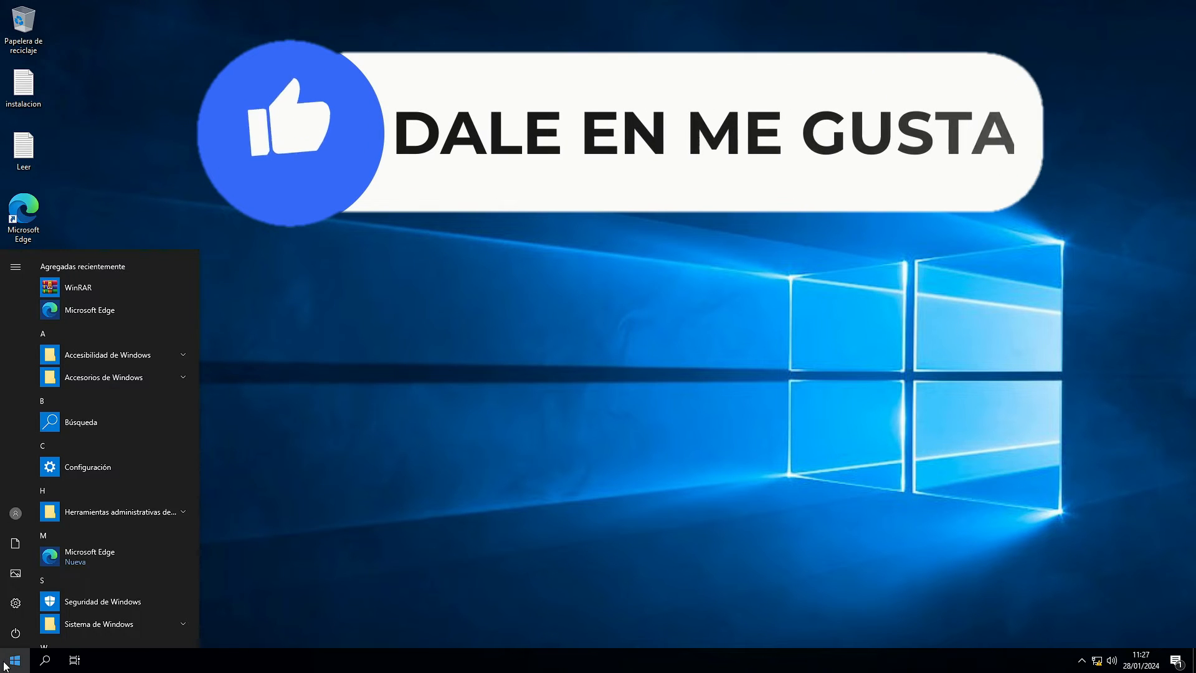
Step: Via control, review Programas y características, installed updates, and Windows features with .NET 3.5 enabled
type("control")
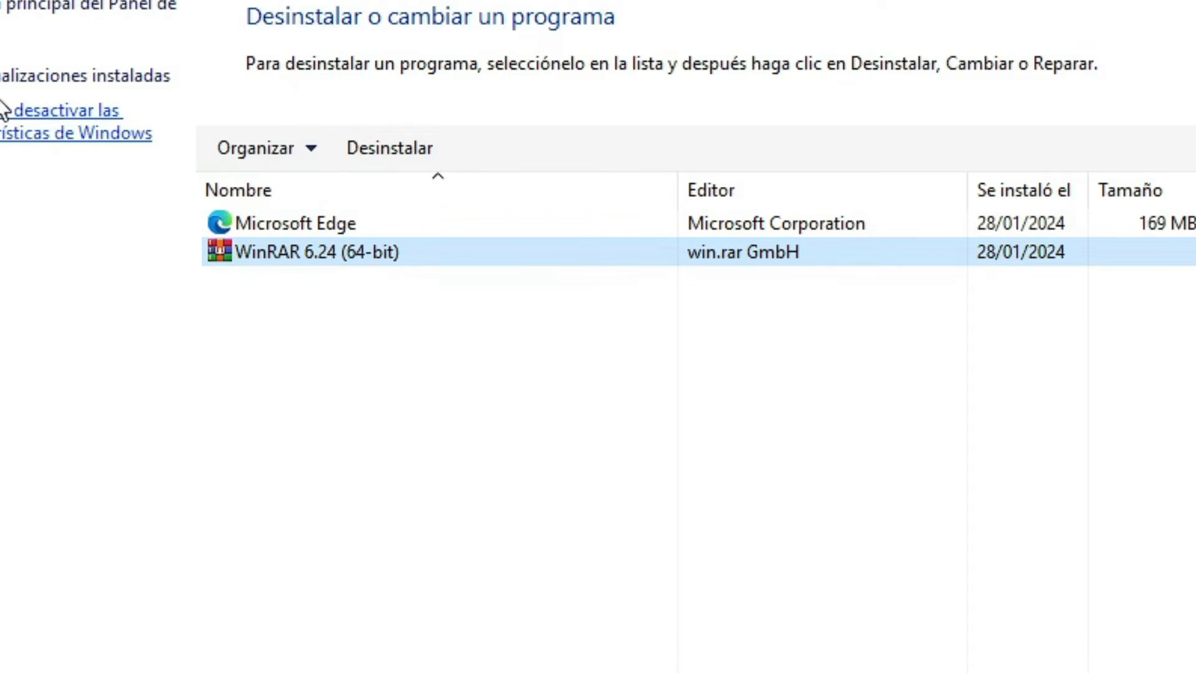
left_click(50, 76)
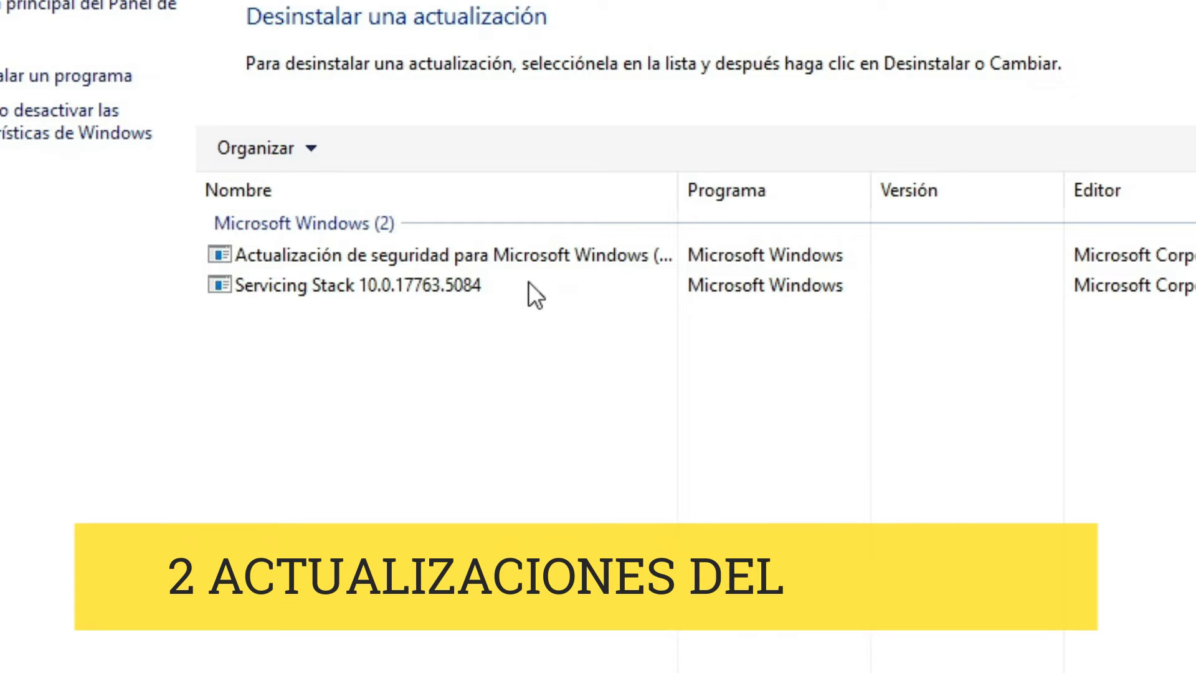
left_click(342, 286)
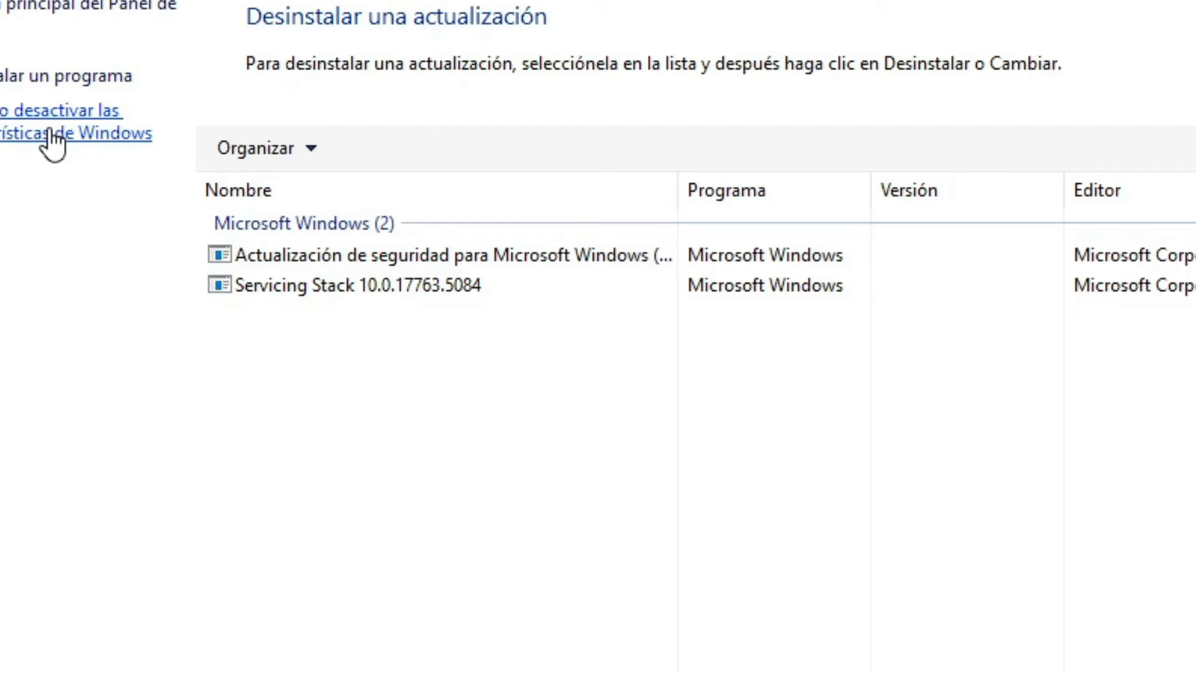
left_click(48, 132)
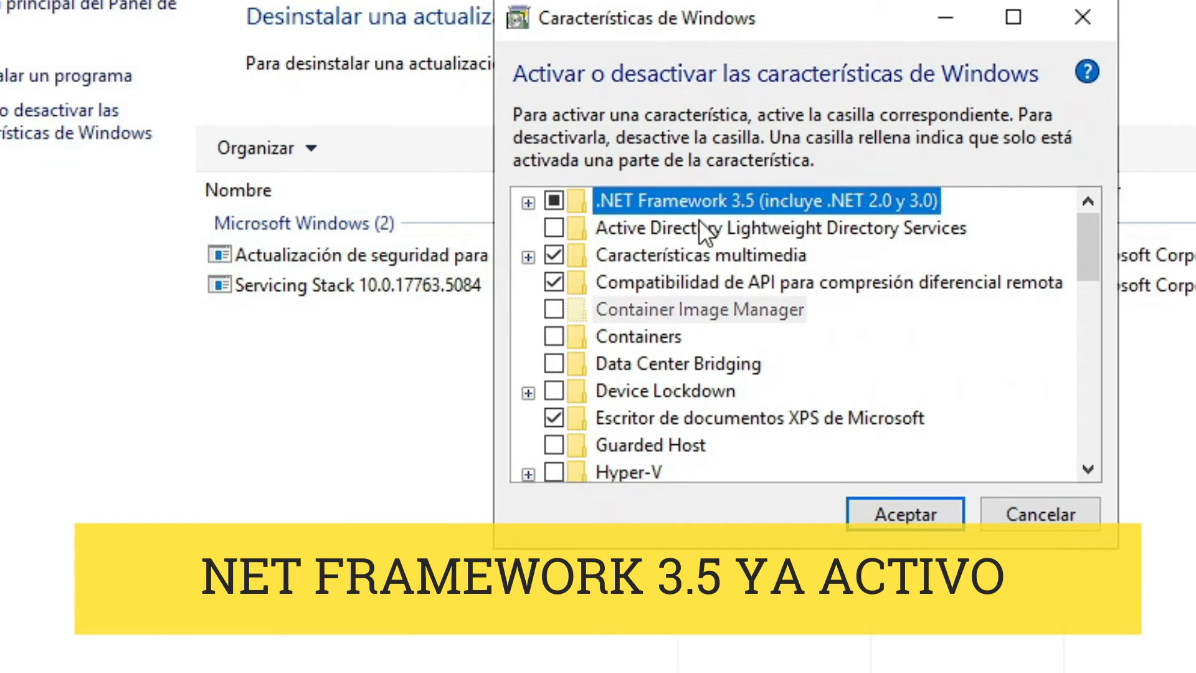
mouse_move(729, 217)
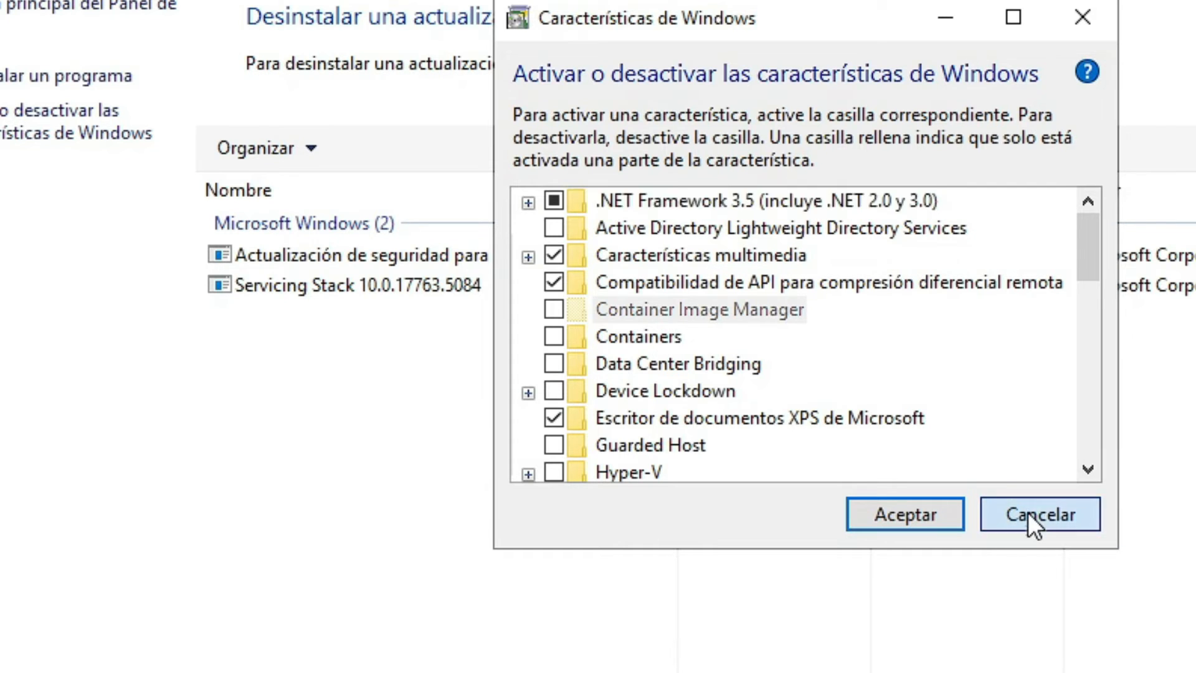
left_click(1040, 513)
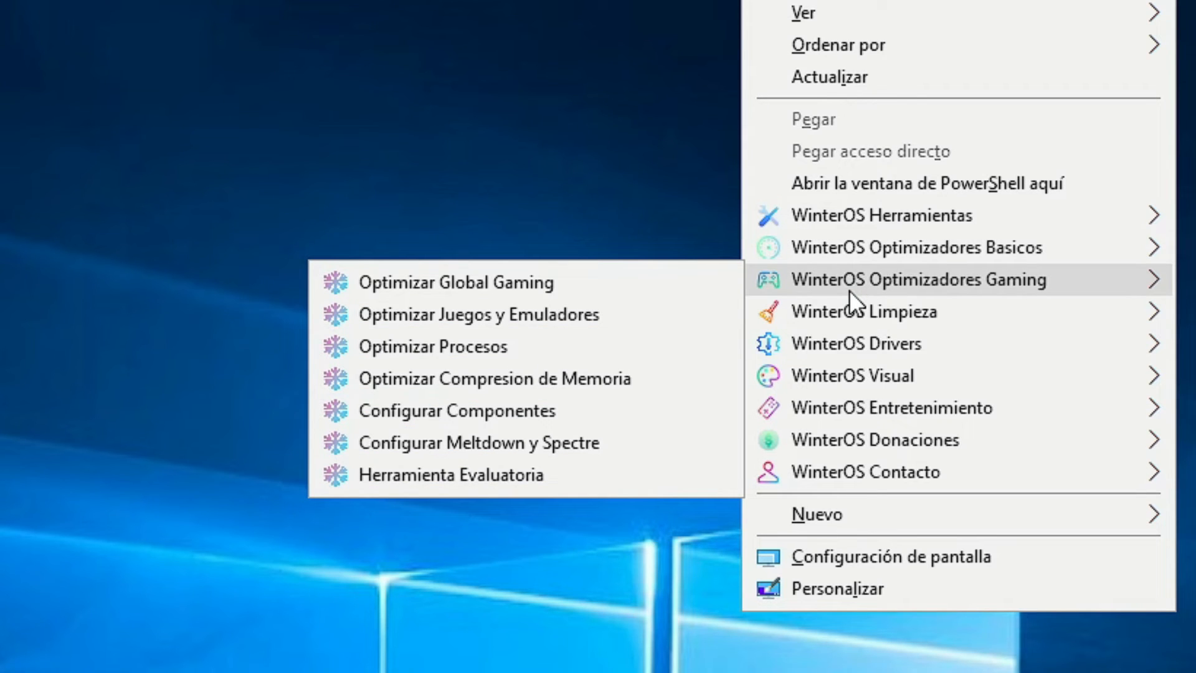
mouse_move(847, 324)
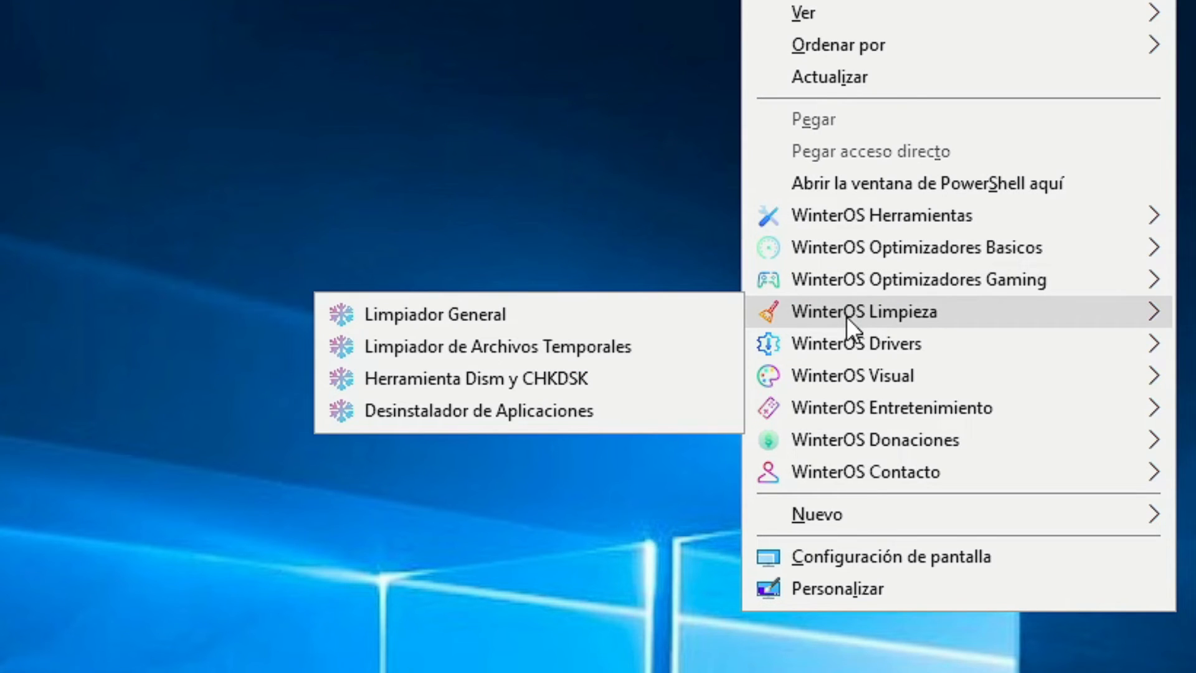
mouse_move(854, 353)
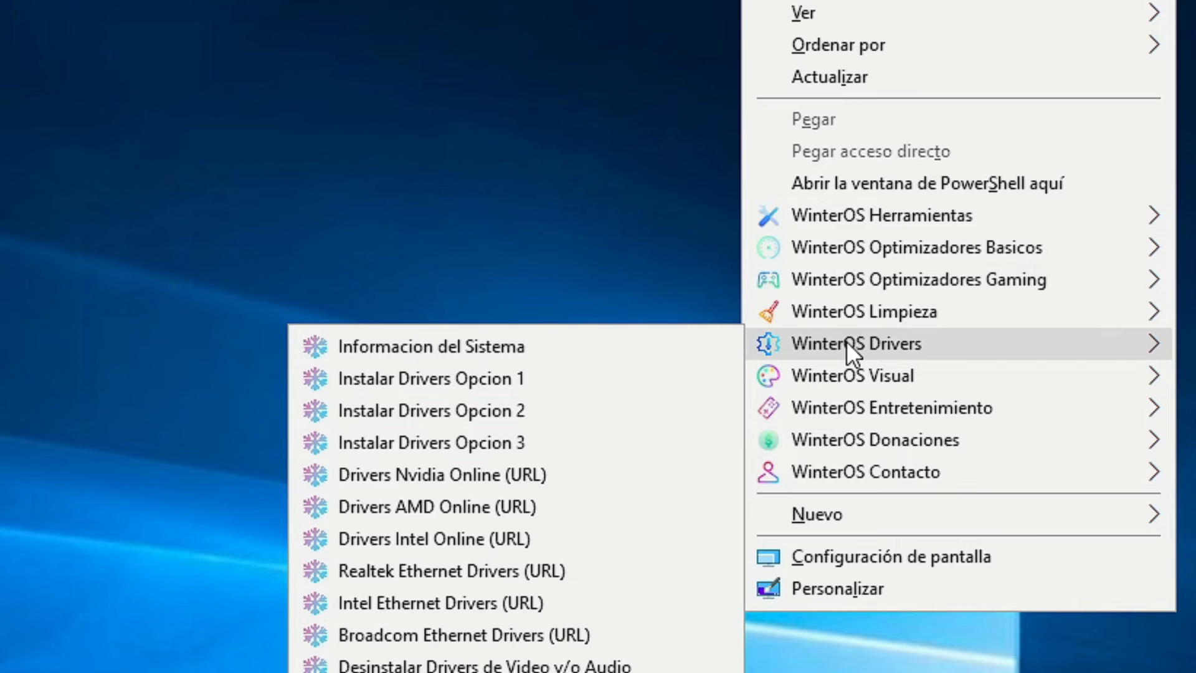
mouse_move(845, 379)
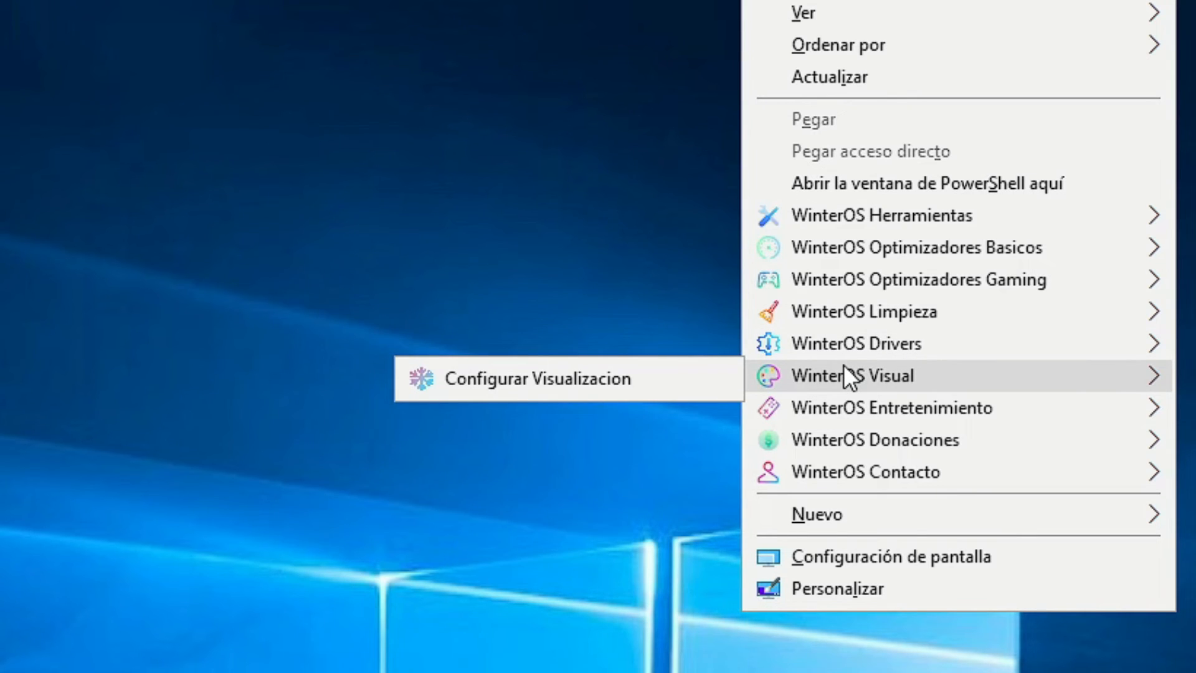
mouse_move(847, 417)
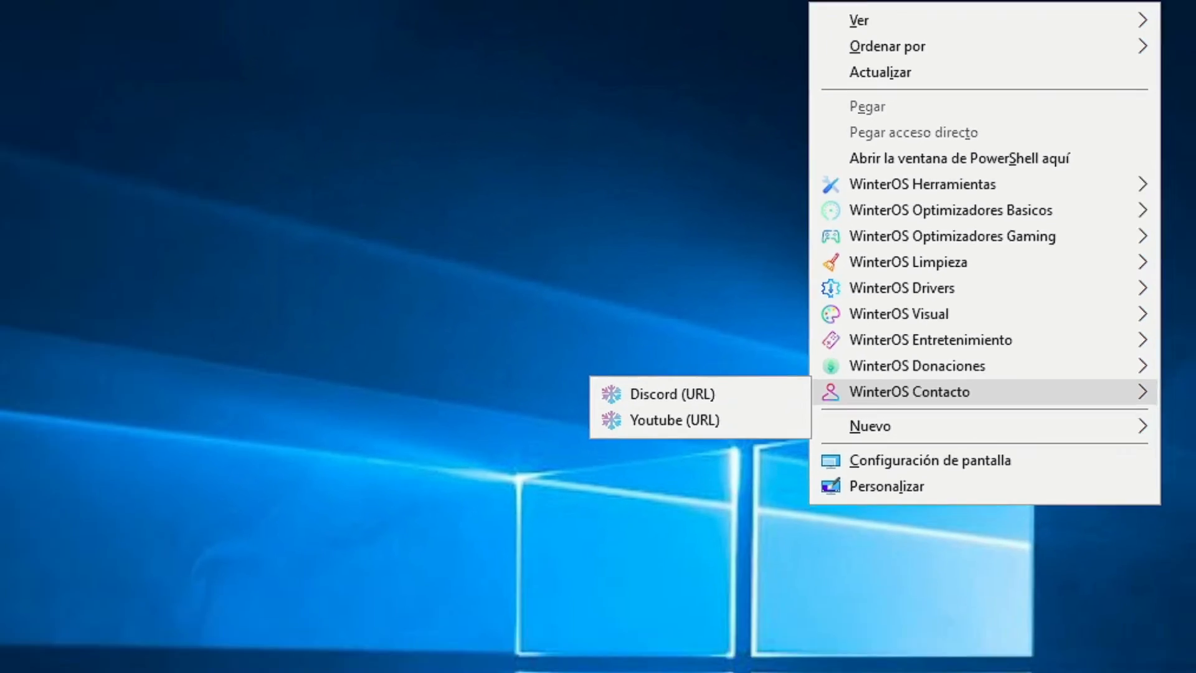
Step: Dismiss the WinterOS desktop tools menu, leaving the empty desktop
left_click(496, 444)
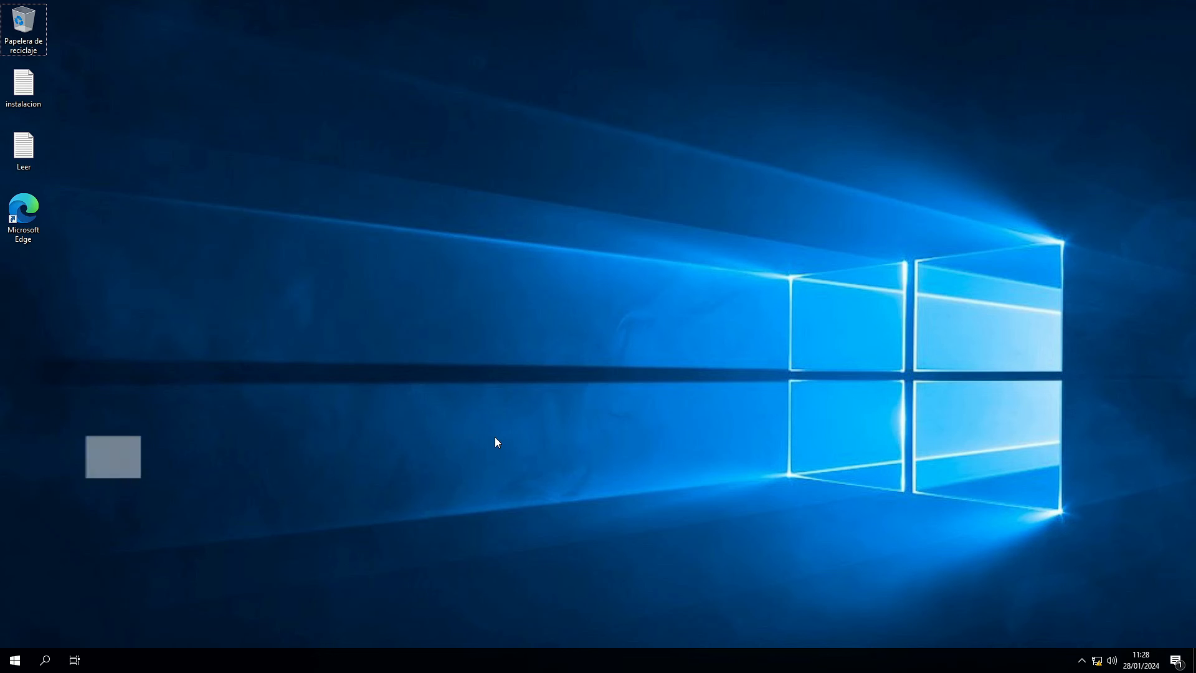